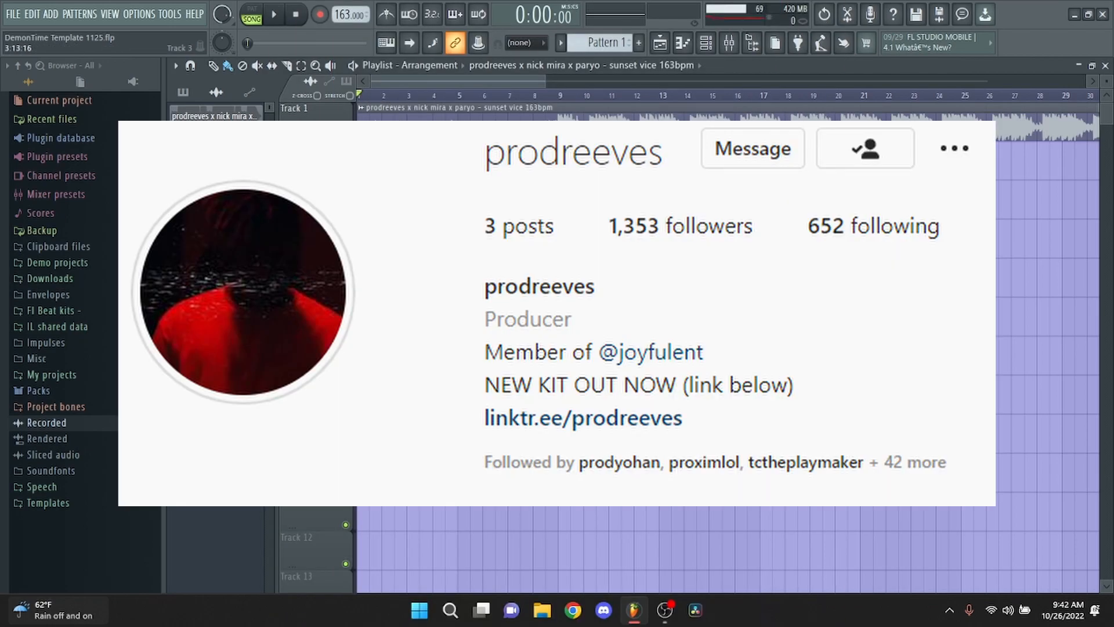
# Select the Rino Shuffle insert in the Endurance mixer to show its effects chain.
pyautogui.click(455, 109)
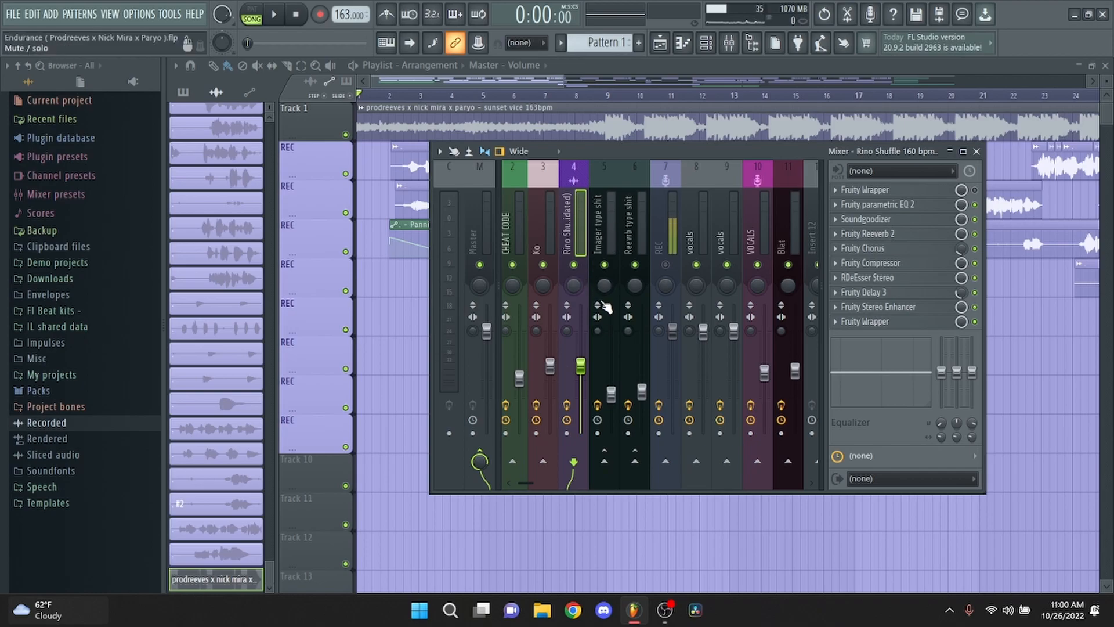
# Close the mixer, inspect a vocal clip's channel settings, then play and stop the vocals.
pyautogui.click(976, 151)
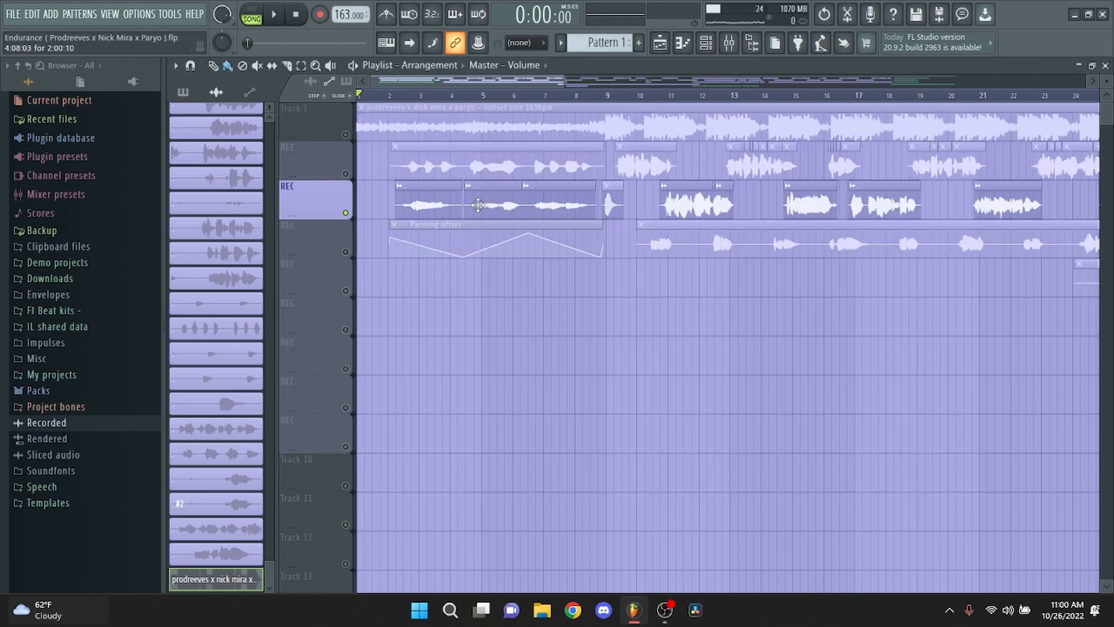
pyautogui.doubleClick(476, 206)
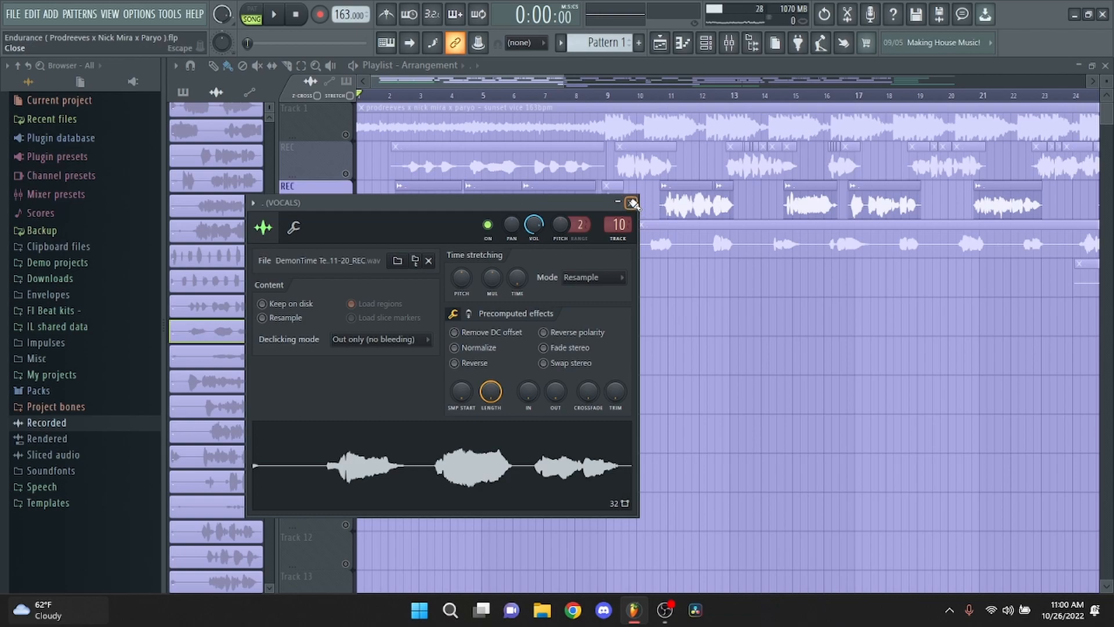
pyautogui.click(632, 203)
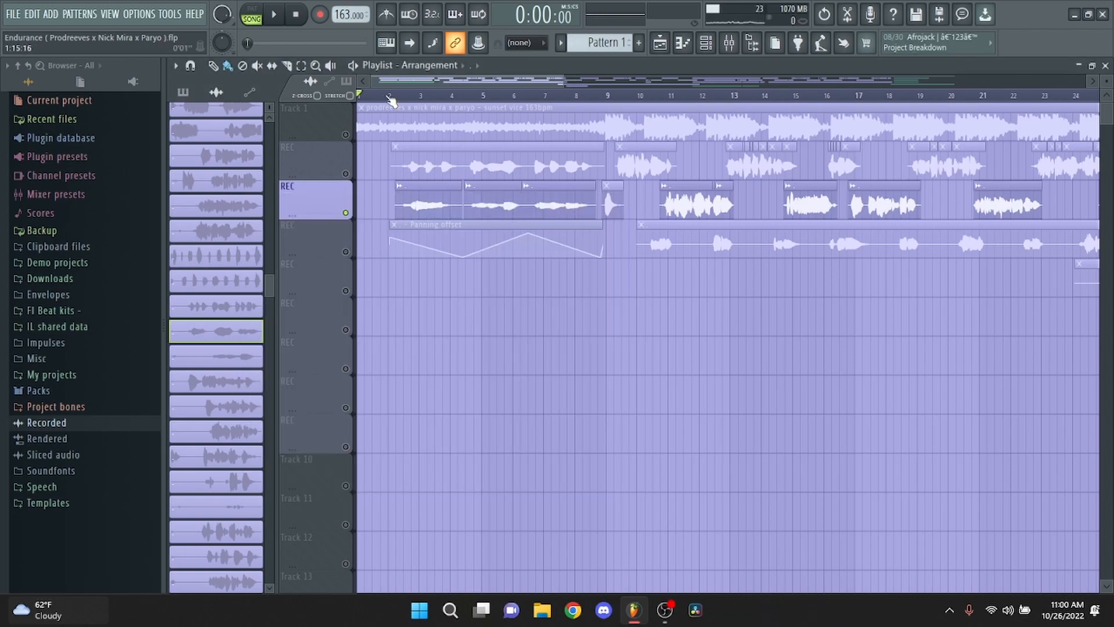
pyautogui.click(273, 14)
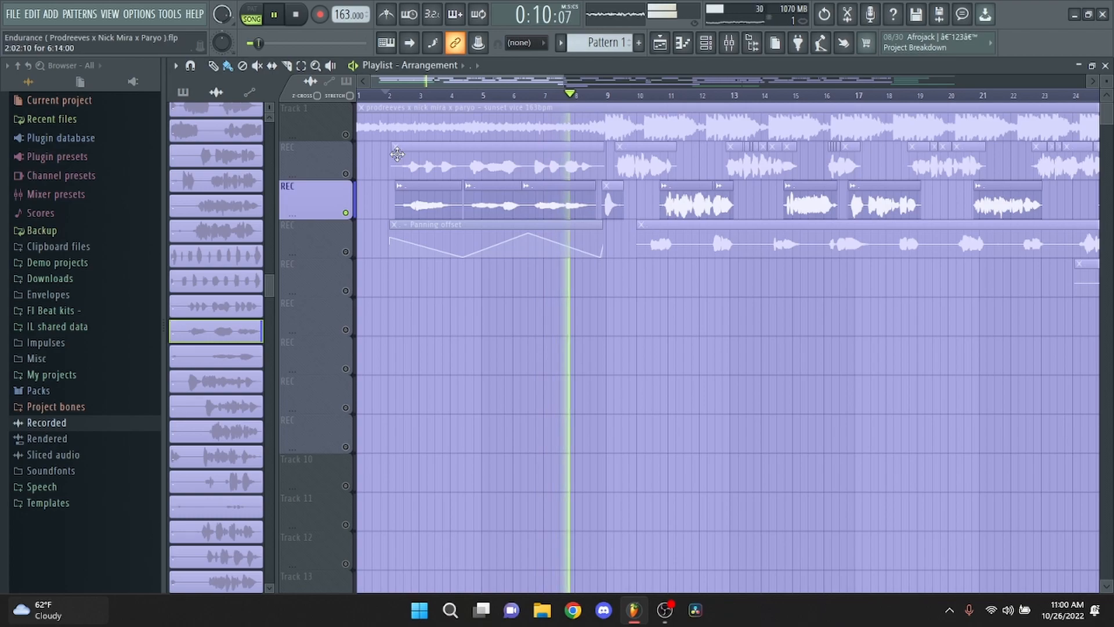
pyautogui.click(294, 14)
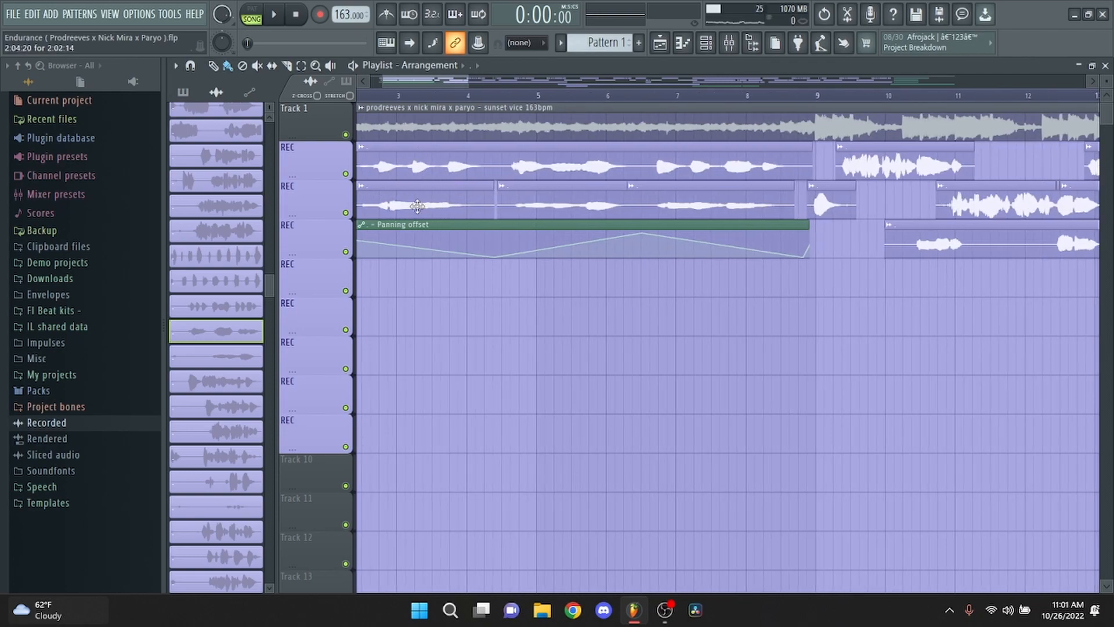
pyautogui.scroll(-3)
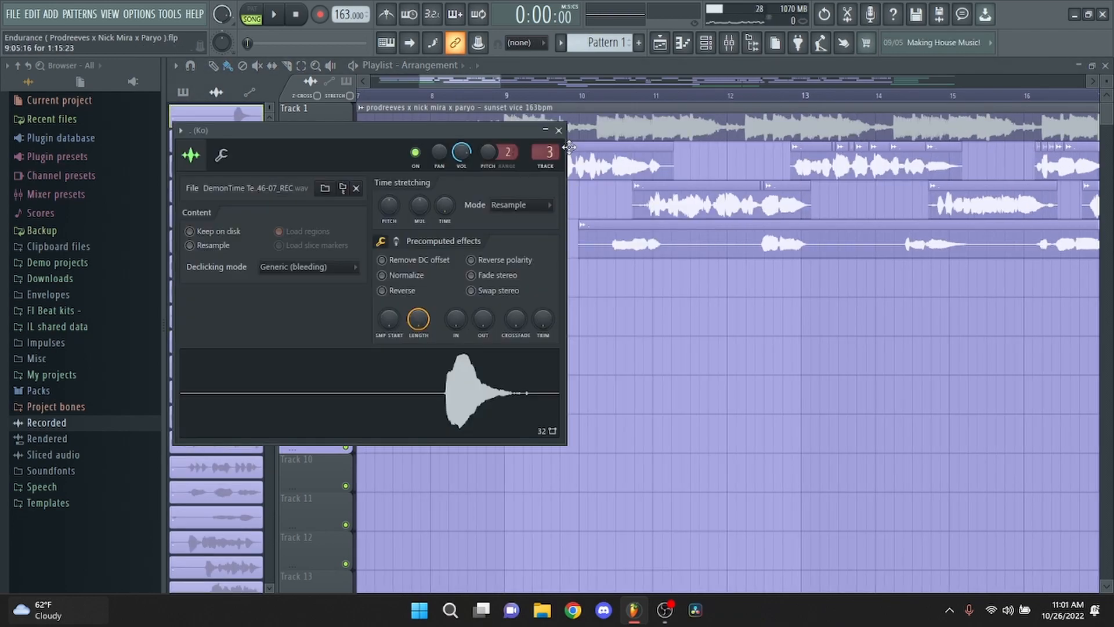
pyautogui.click(728, 43)
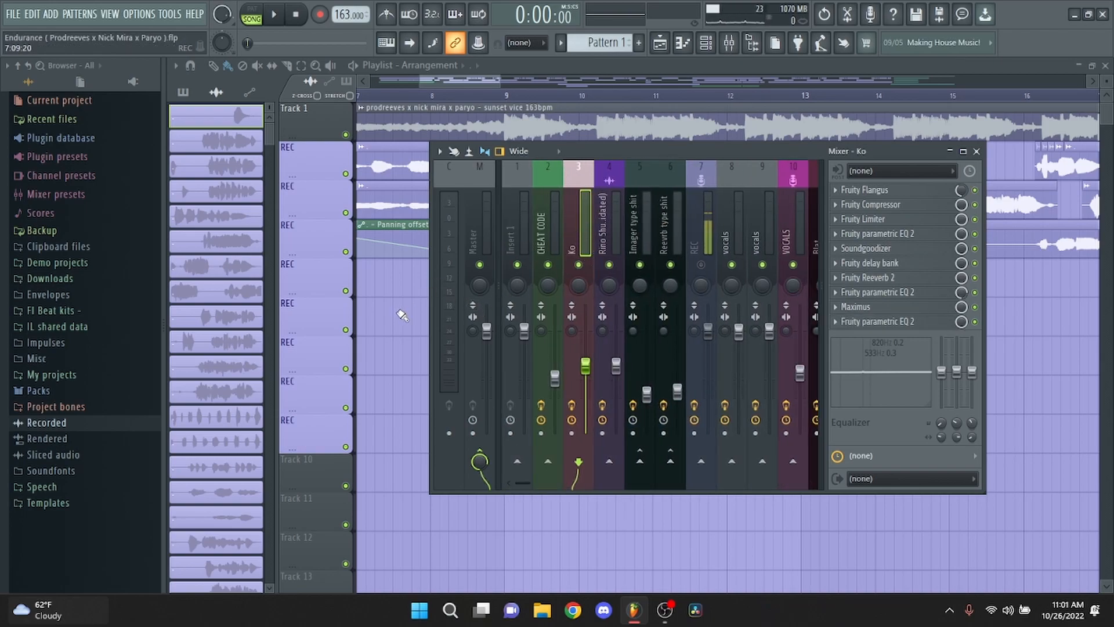
pyautogui.click(976, 151)
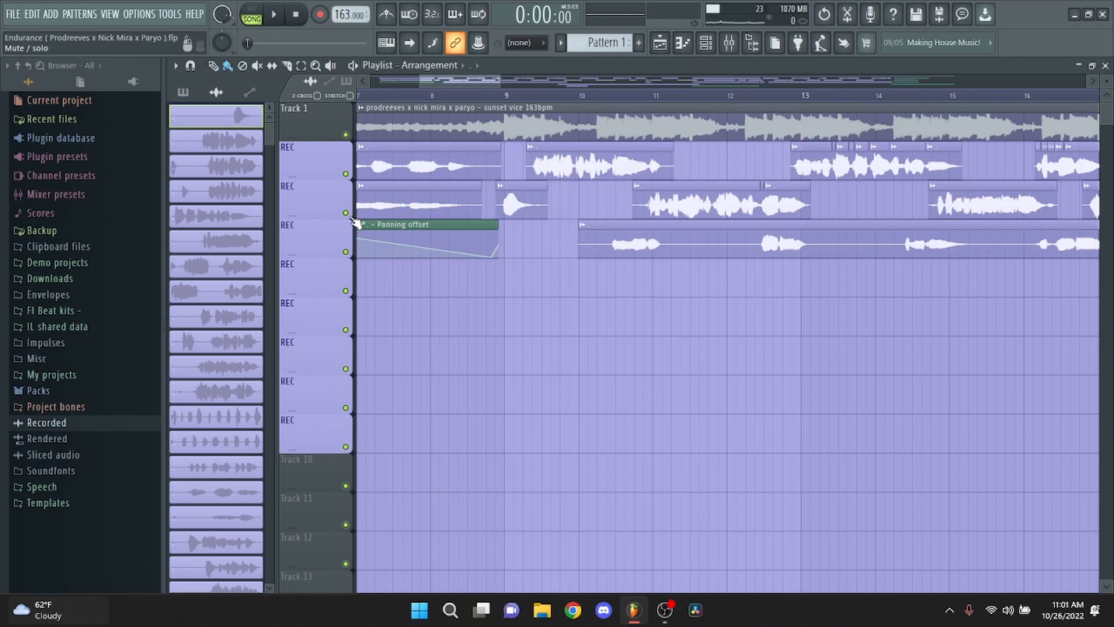
pyautogui.click(273, 14)
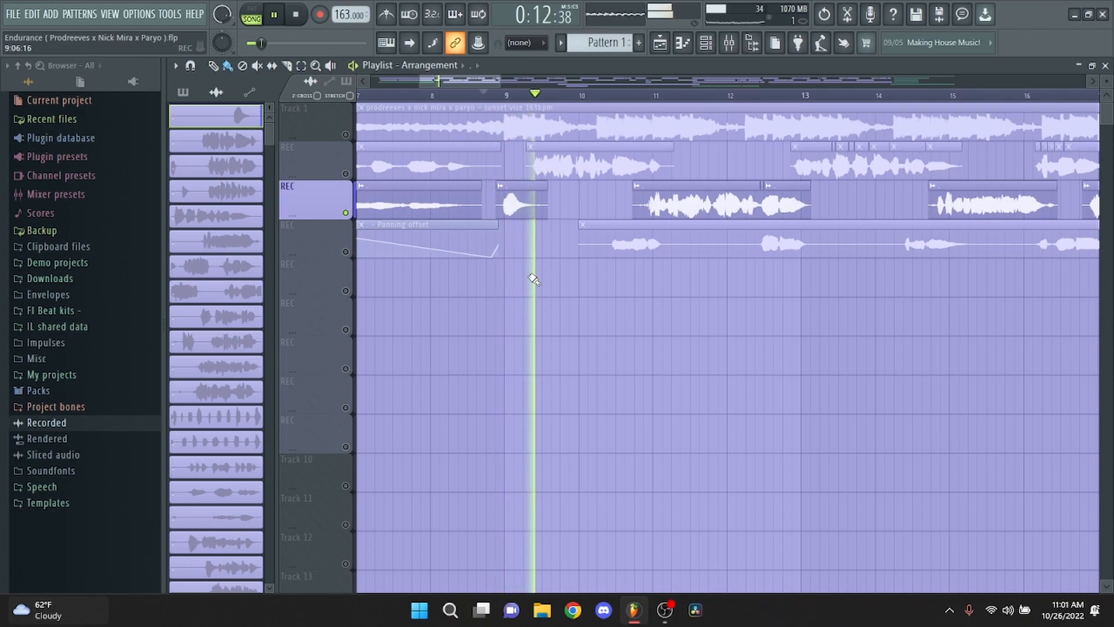
pyautogui.click(295, 14)
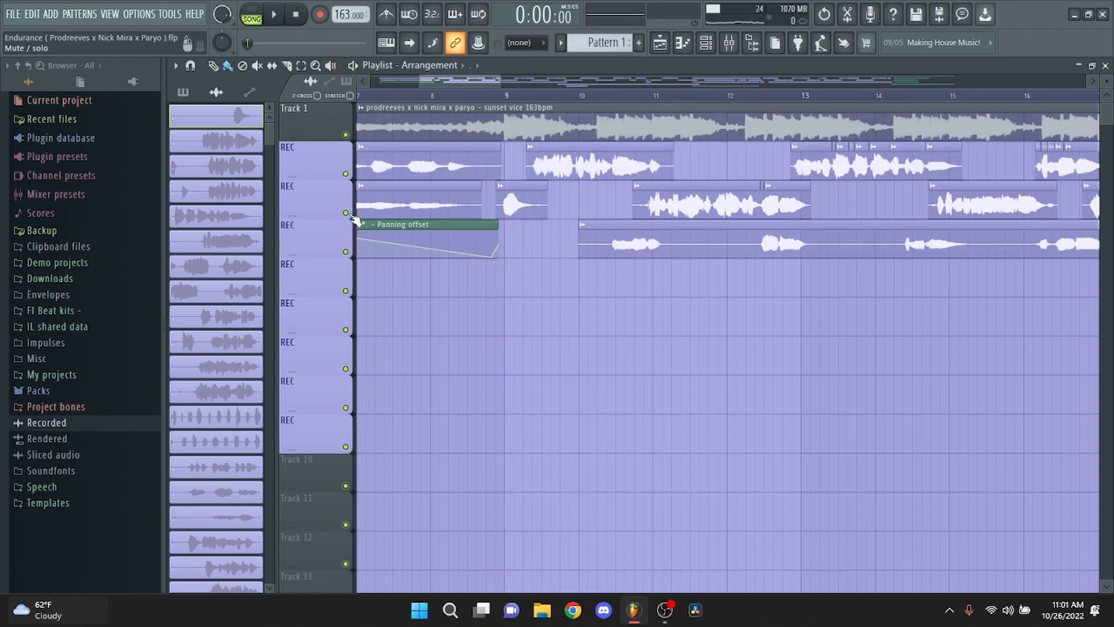
pyautogui.click(273, 14)
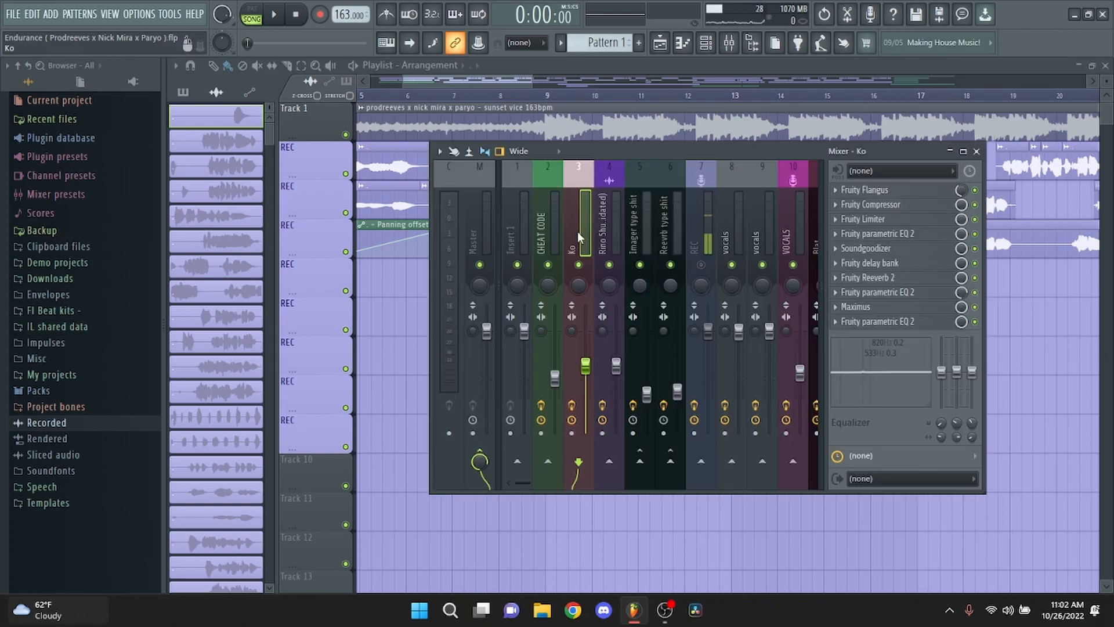
pyautogui.moveTo(572, 226)
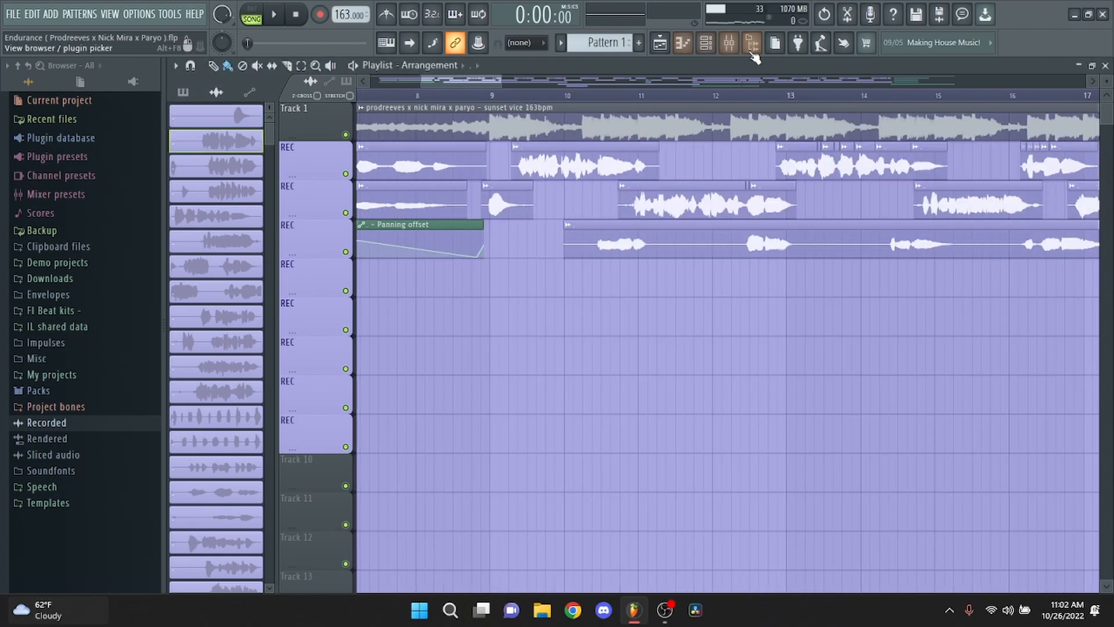
# Zoom out the playlist and briefly play back the vocal arrangement.
pyautogui.click(728, 42)
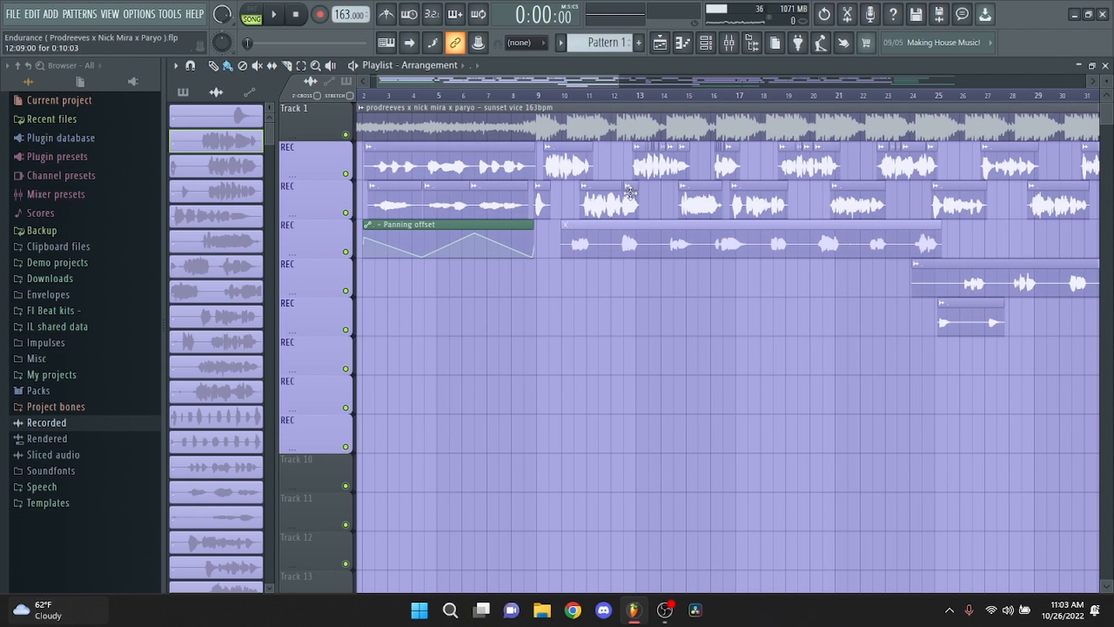
pyautogui.click(273, 14)
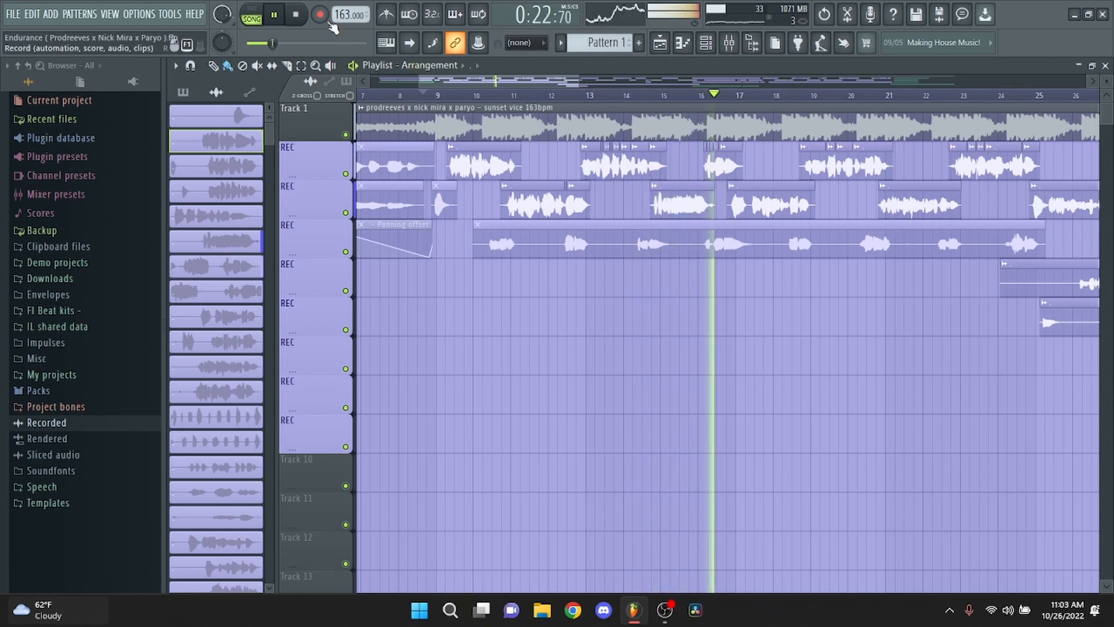
pyautogui.click(295, 14)
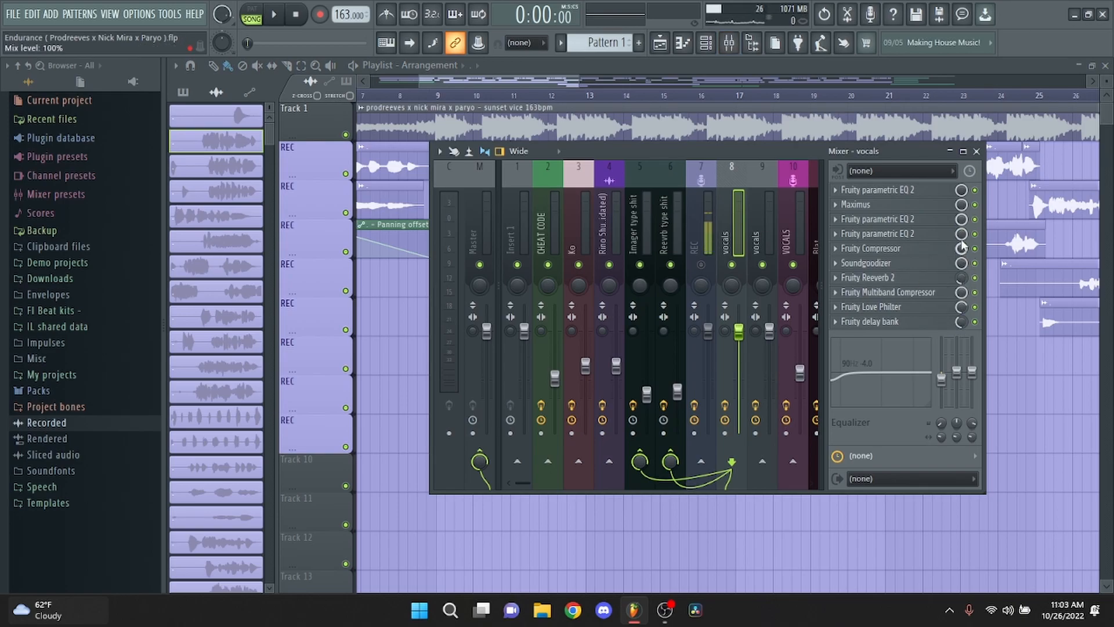
# Load the Izec's EQ 2 preset on the vocals' first Parametric EQ, then review the third EQ.
pyautogui.click(880, 190)
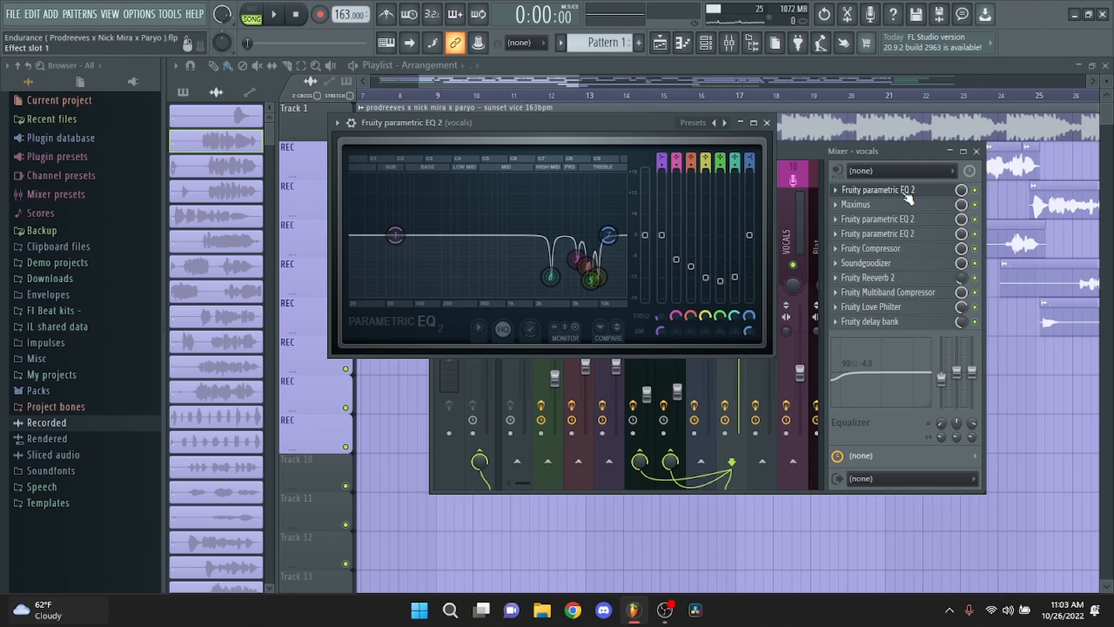
pyautogui.click(880, 234)
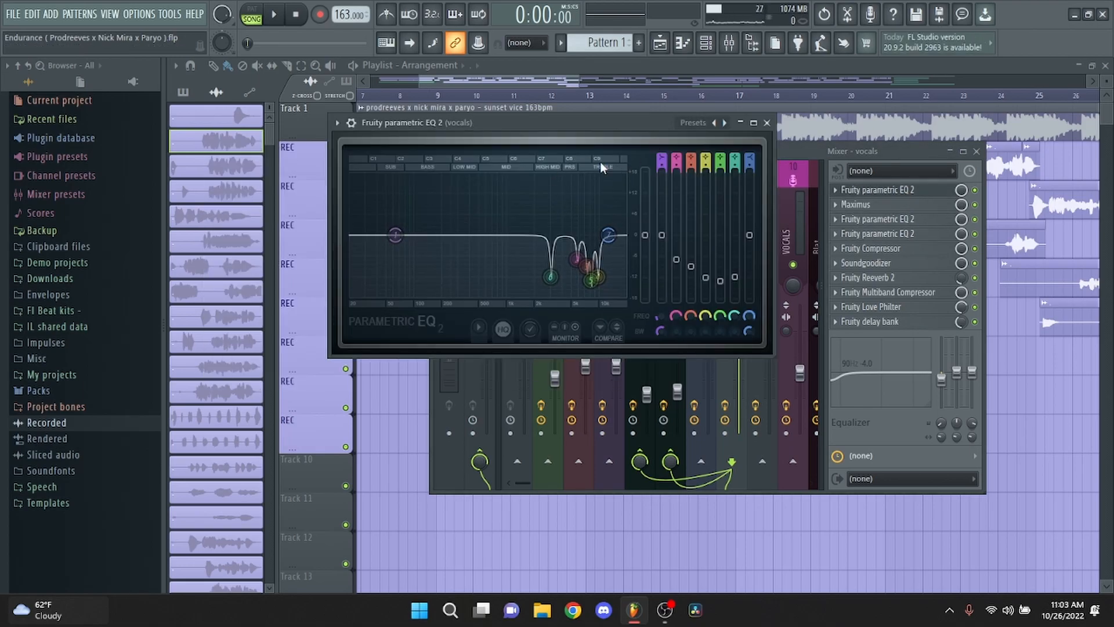
pyautogui.click(693, 123)
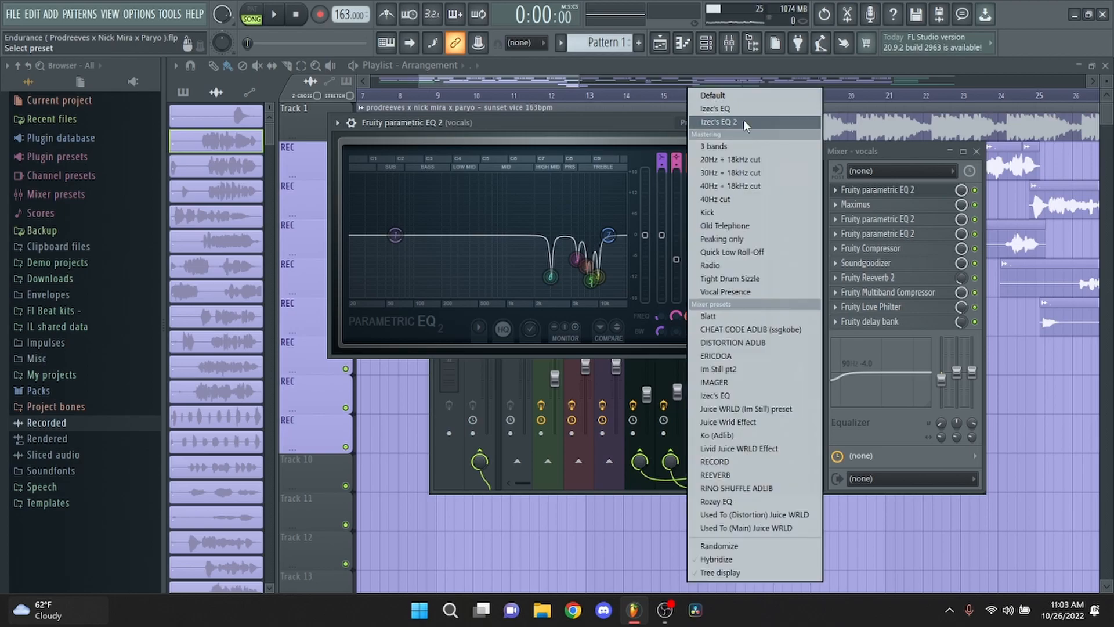
pyautogui.click(718, 123)
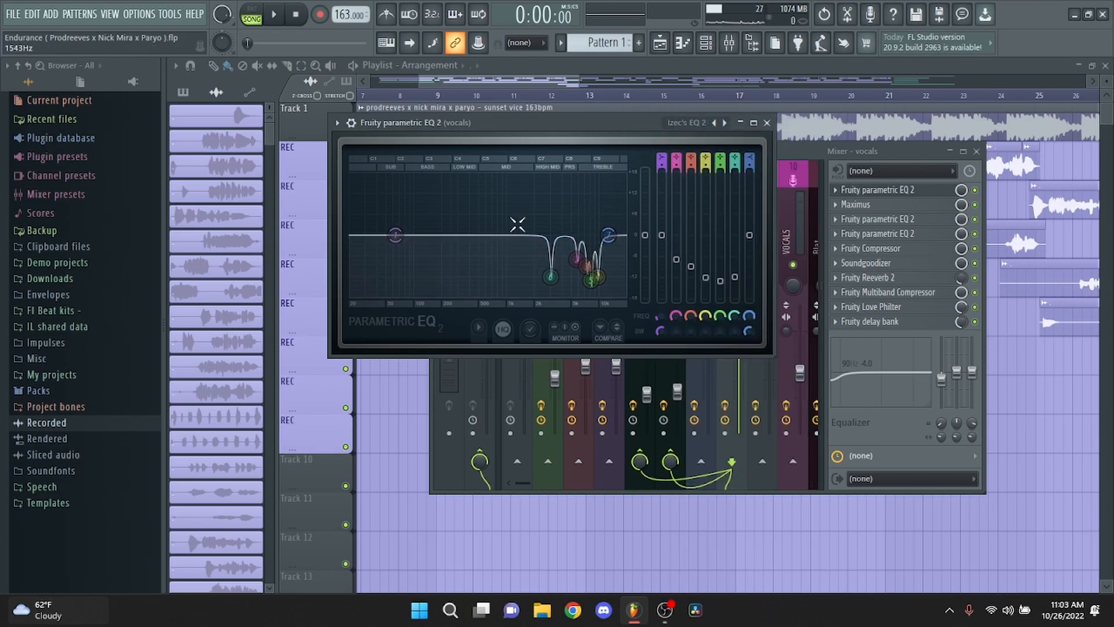
pyautogui.click(766, 122)
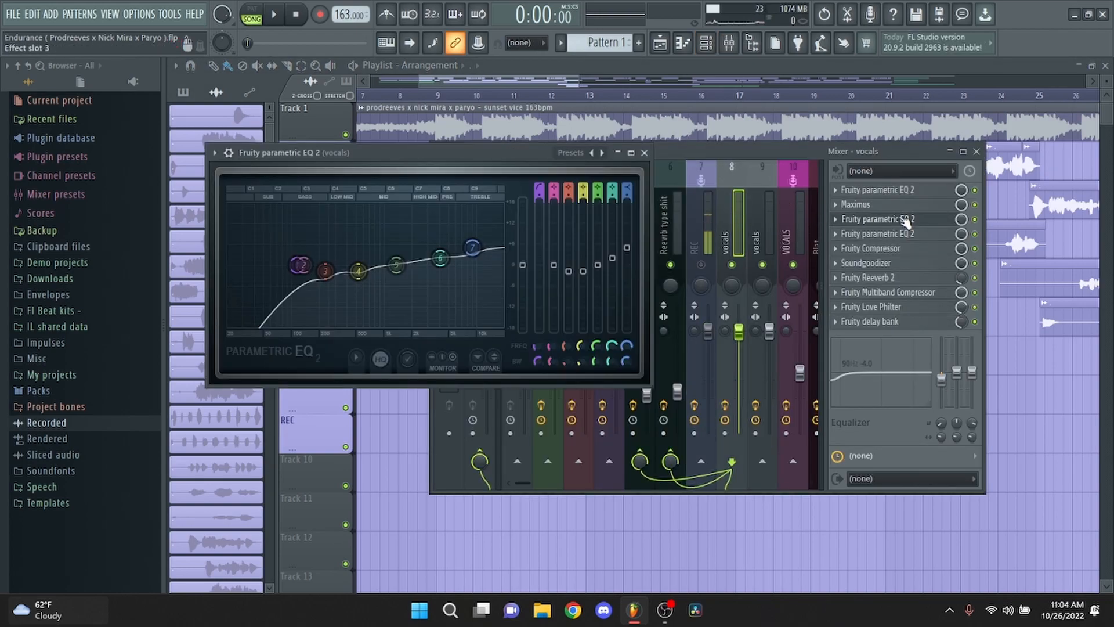
pyautogui.click(879, 234)
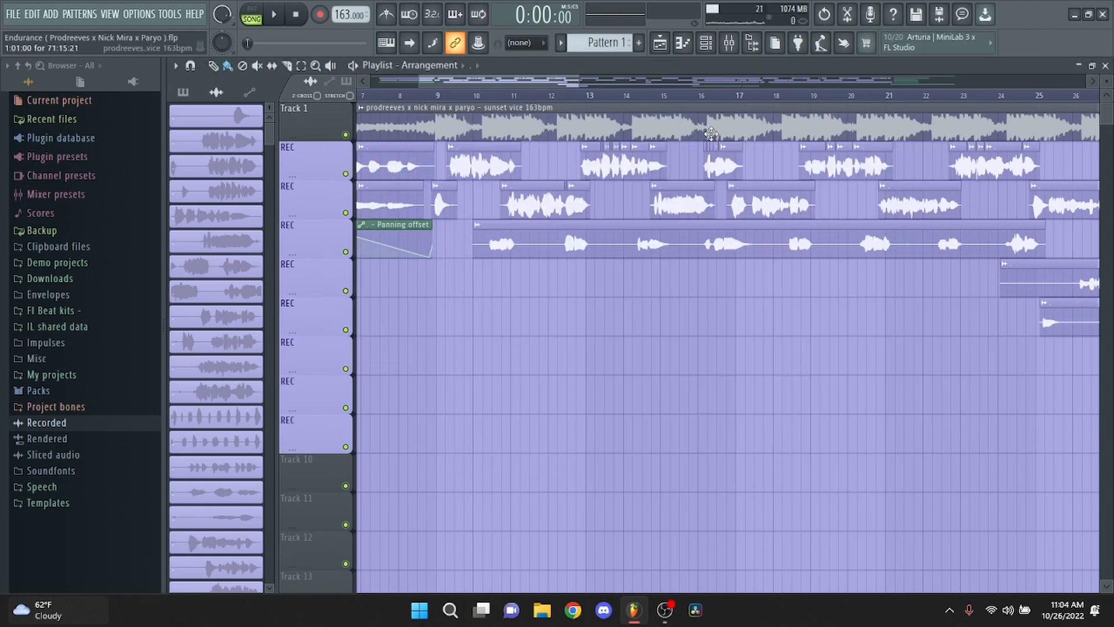
pyautogui.moveTo(728, 44)
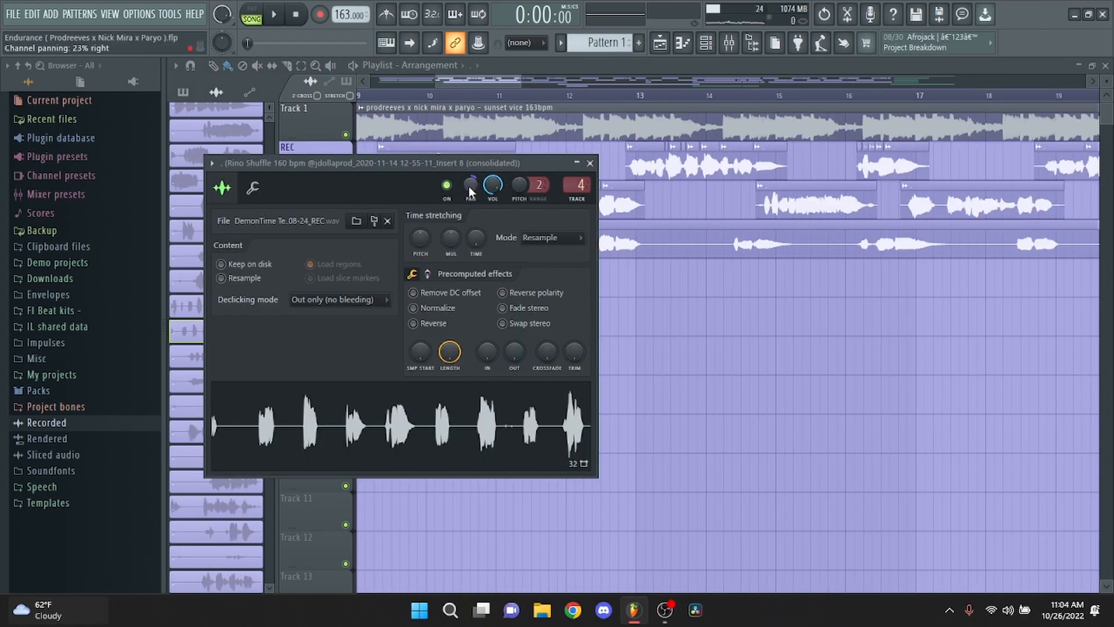
# Check the Rino Shuffle ad-lib's pan setting, close its settings, and scroll the playlist.
pyautogui.click(589, 162)
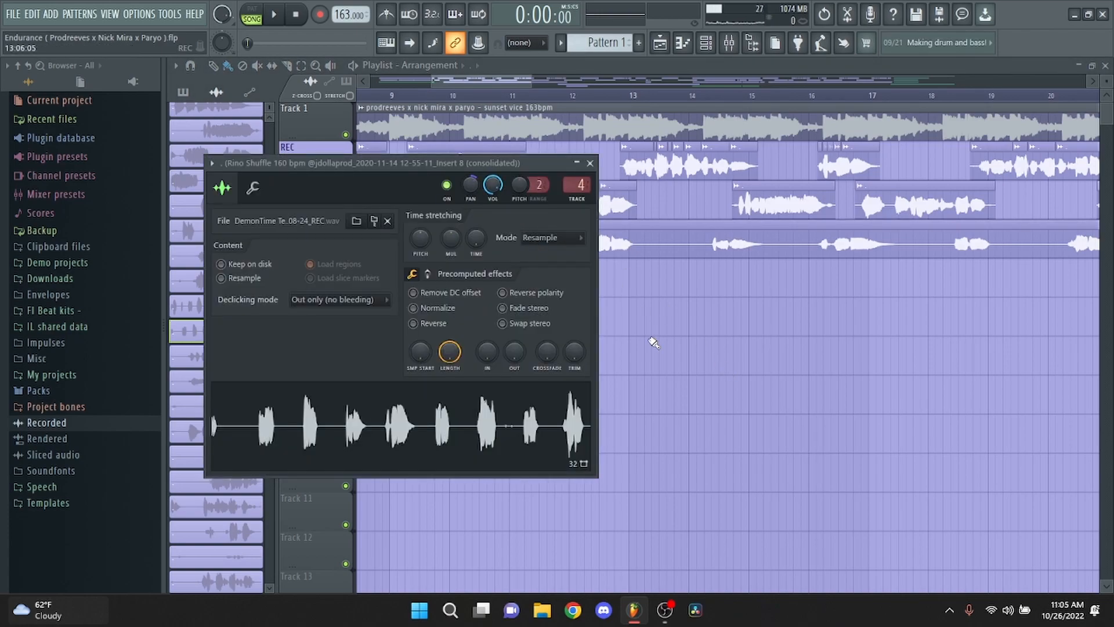
pyautogui.click(589, 162)
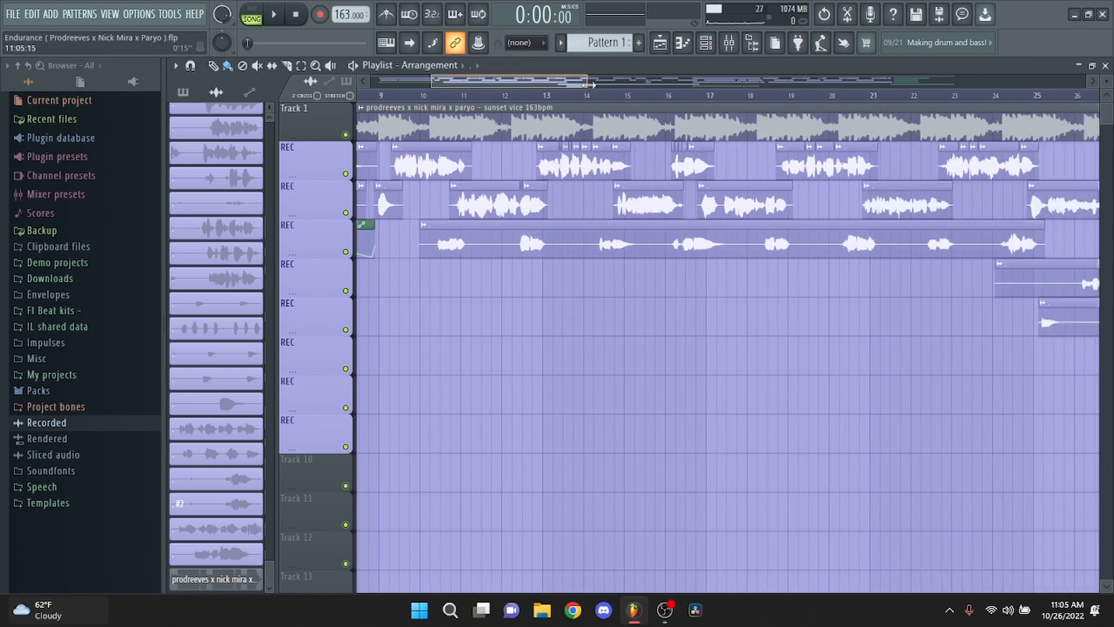
pyautogui.hscroll(3)
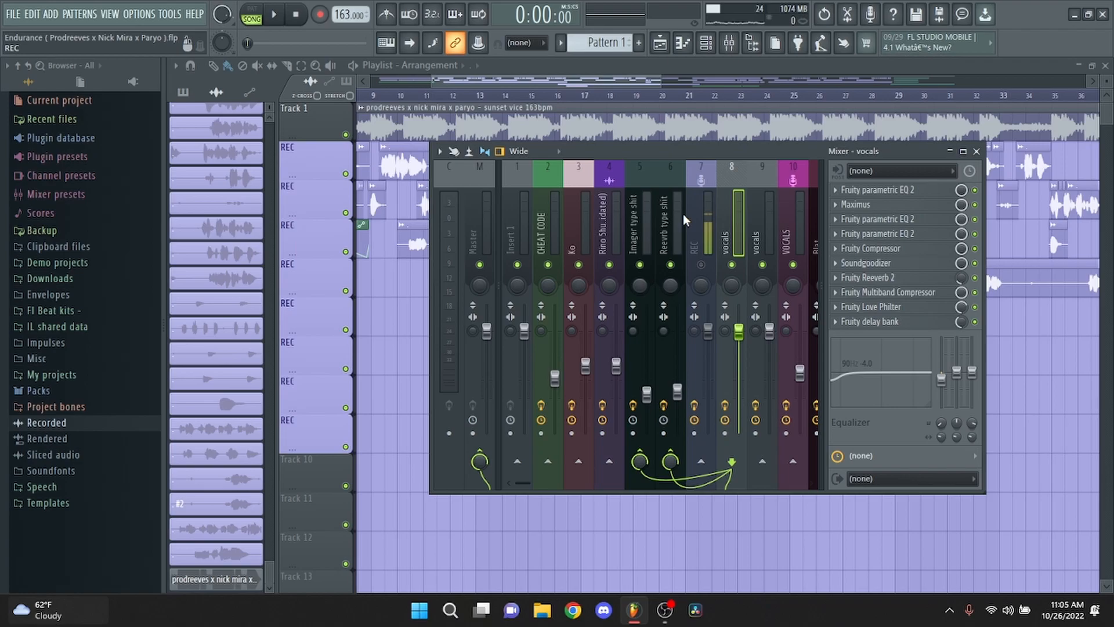
# View the reverb send's effects, then open Ozone Imager 2 on the imager send.
pyautogui.click(669, 220)
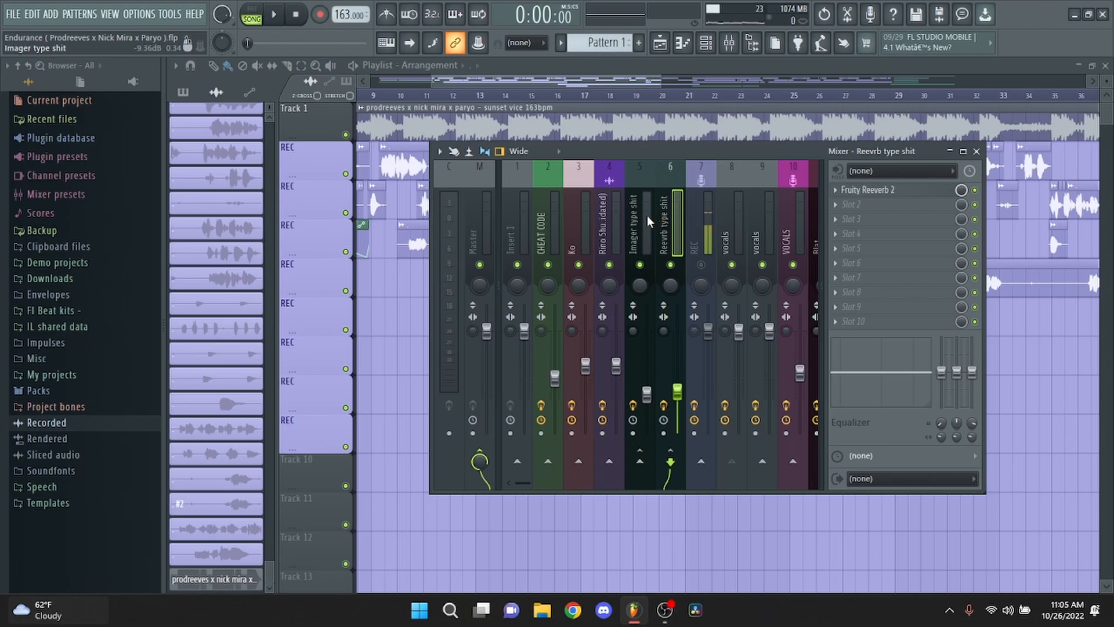
pyautogui.click(639, 227)
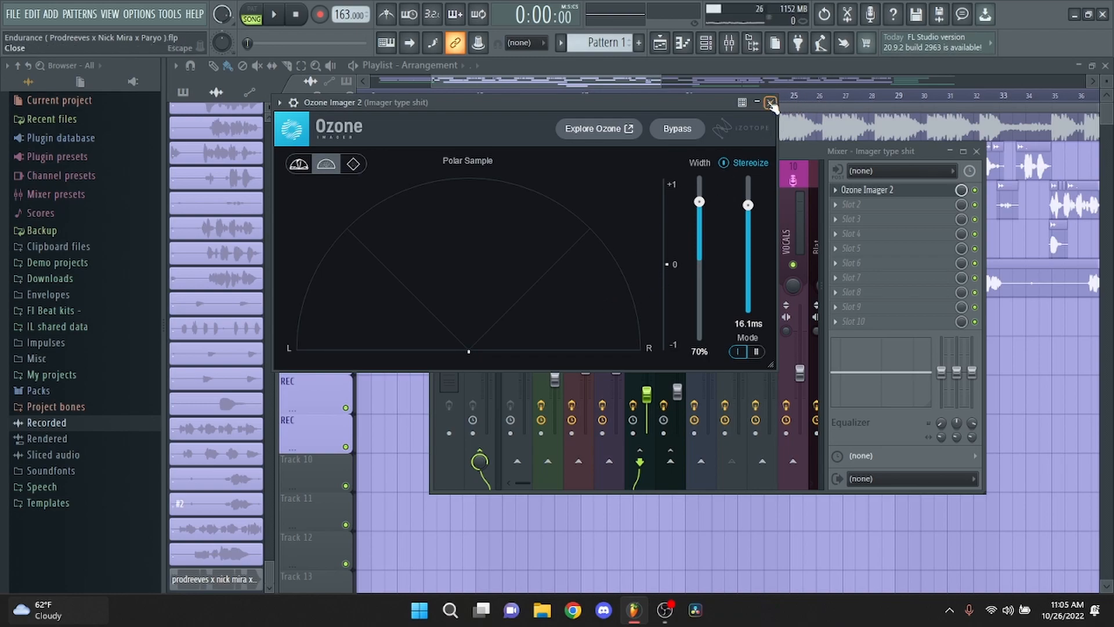
# Close the Ozone Imager 2 plugin window.
pyautogui.click(771, 102)
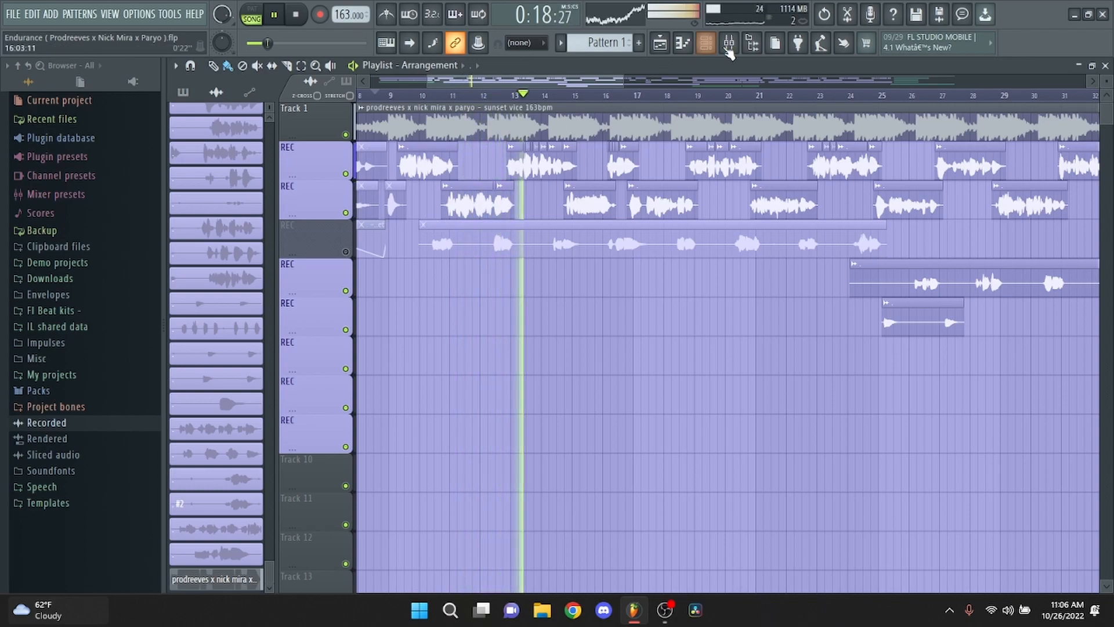
# Adjust the playlist view and stop the song.
pyautogui.click(729, 42)
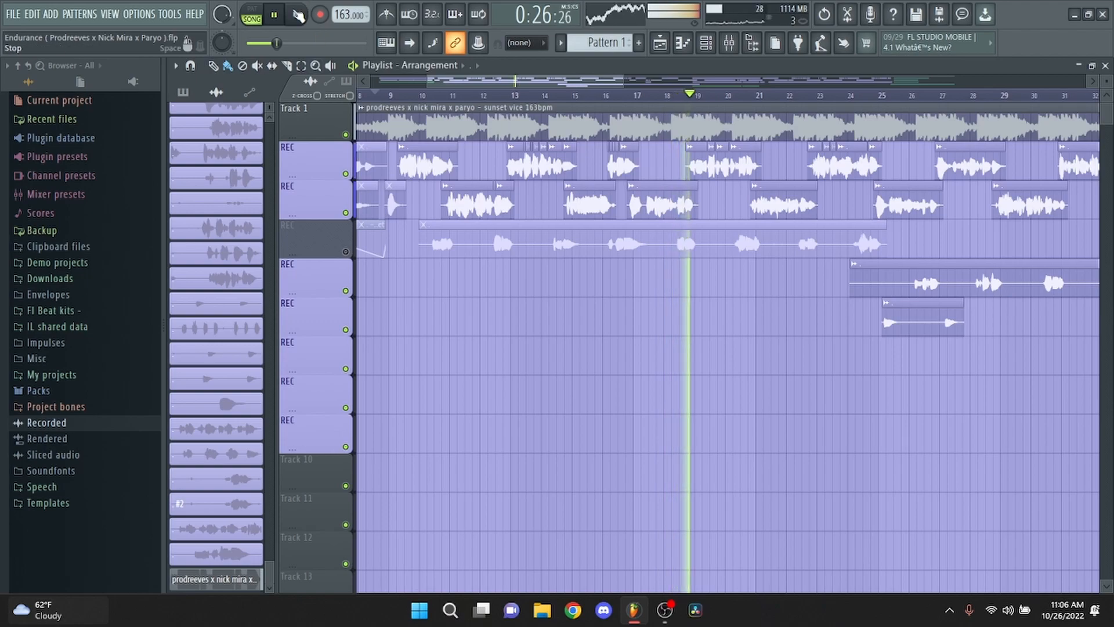
pyautogui.click(295, 14)
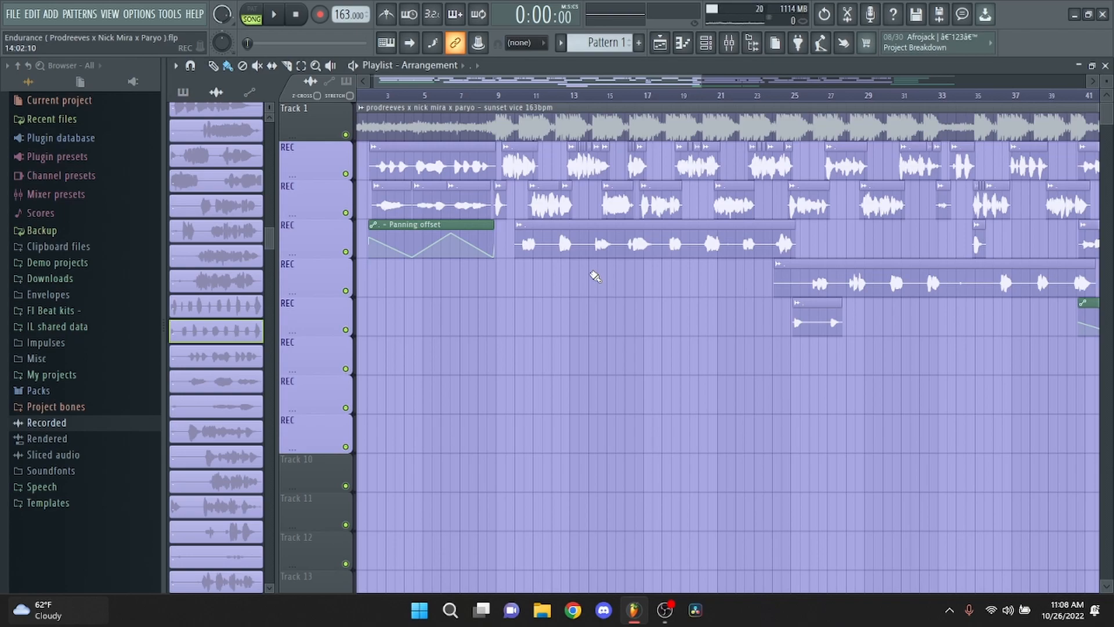
pyautogui.hscroll(3)
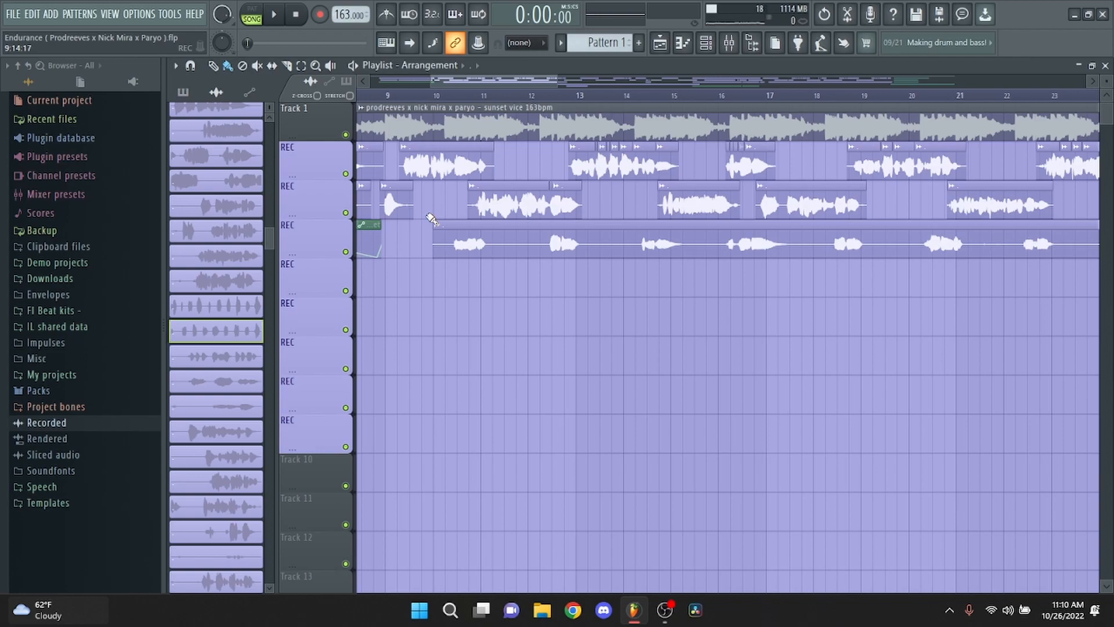
pyautogui.click(273, 14)
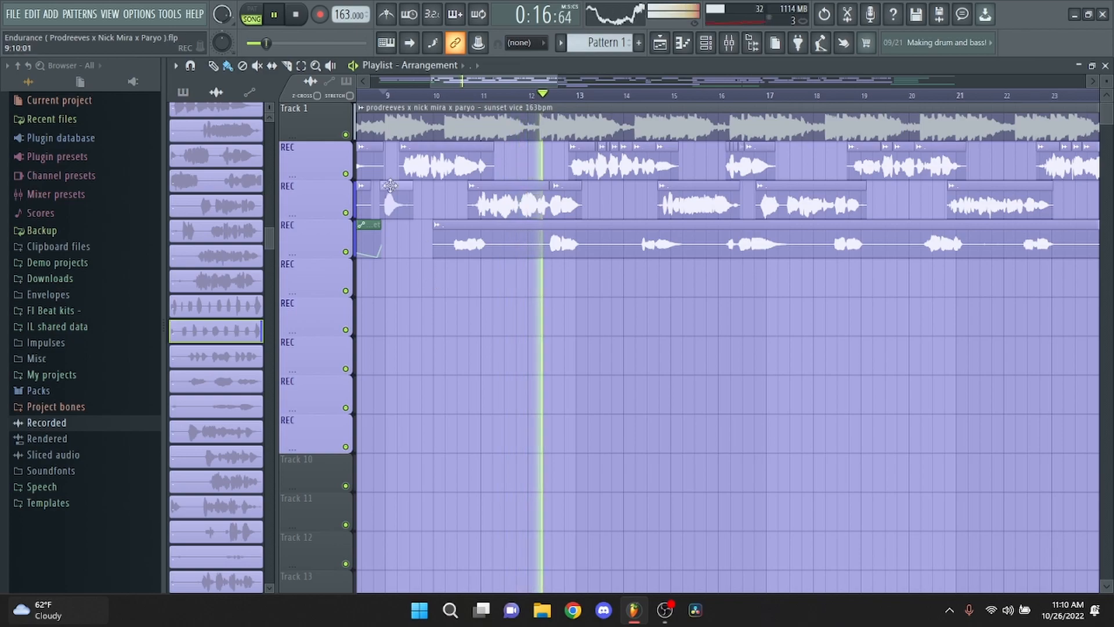
pyautogui.click(295, 14)
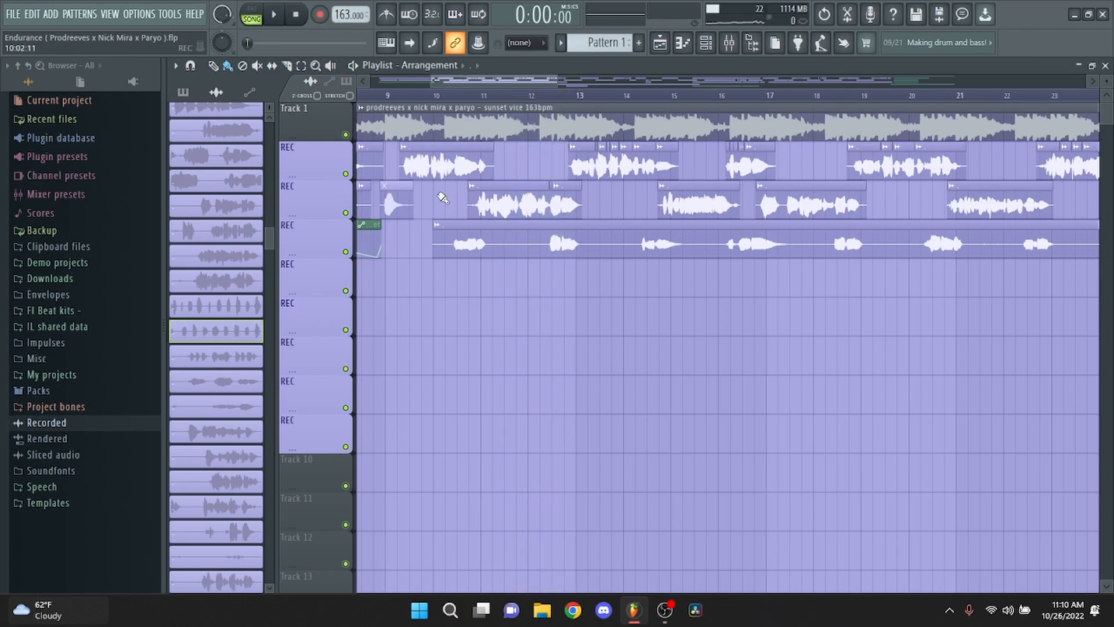
pyautogui.click(522, 199)
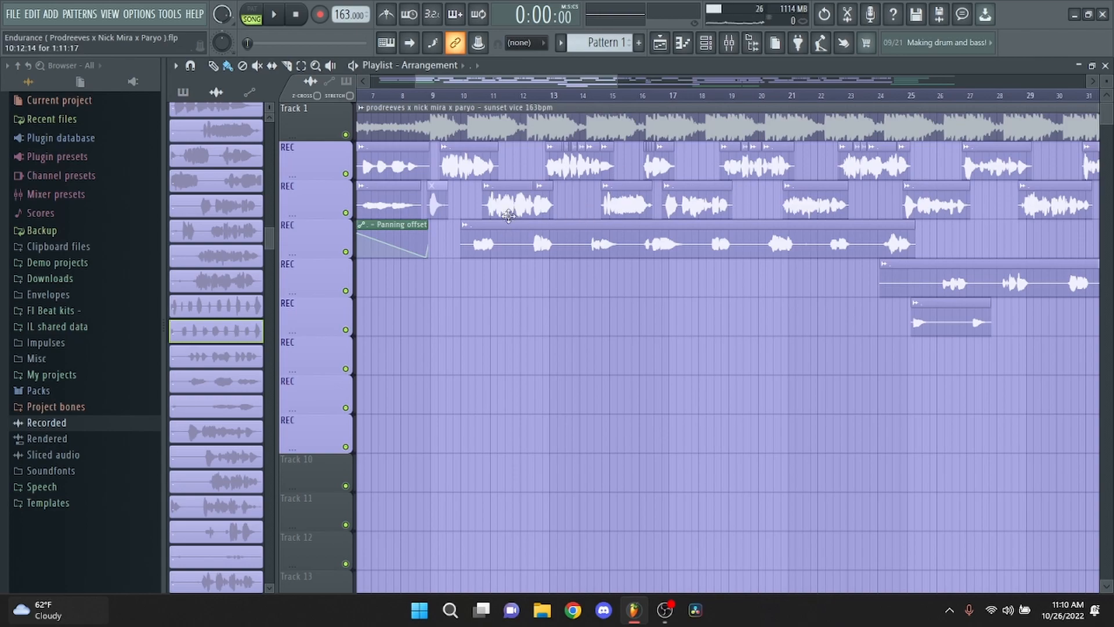
pyautogui.click(273, 14)
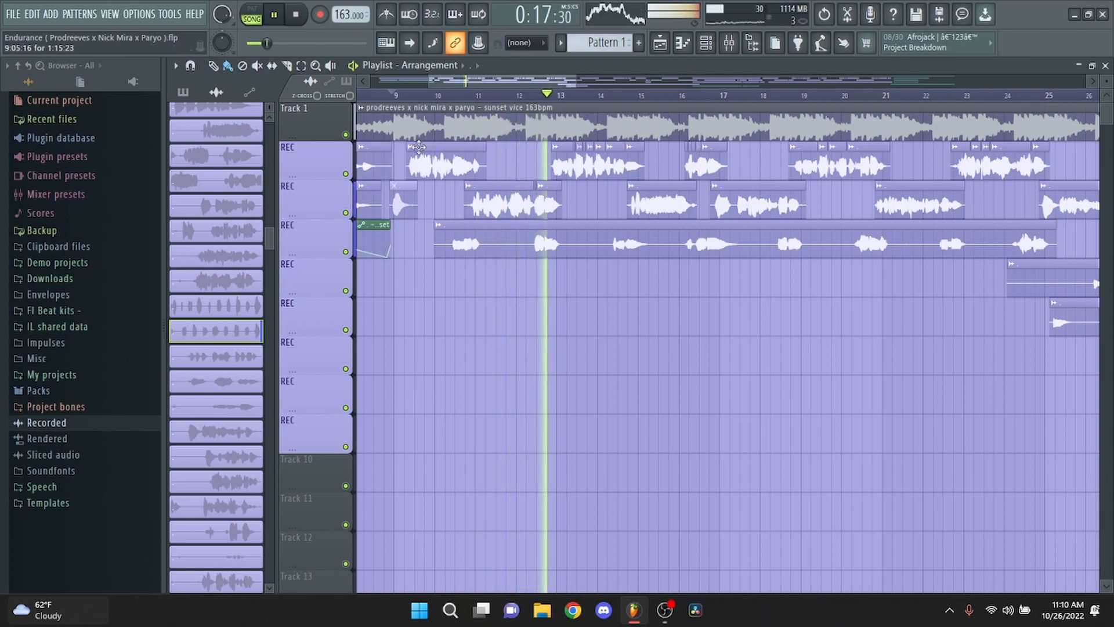
pyautogui.click(294, 14)
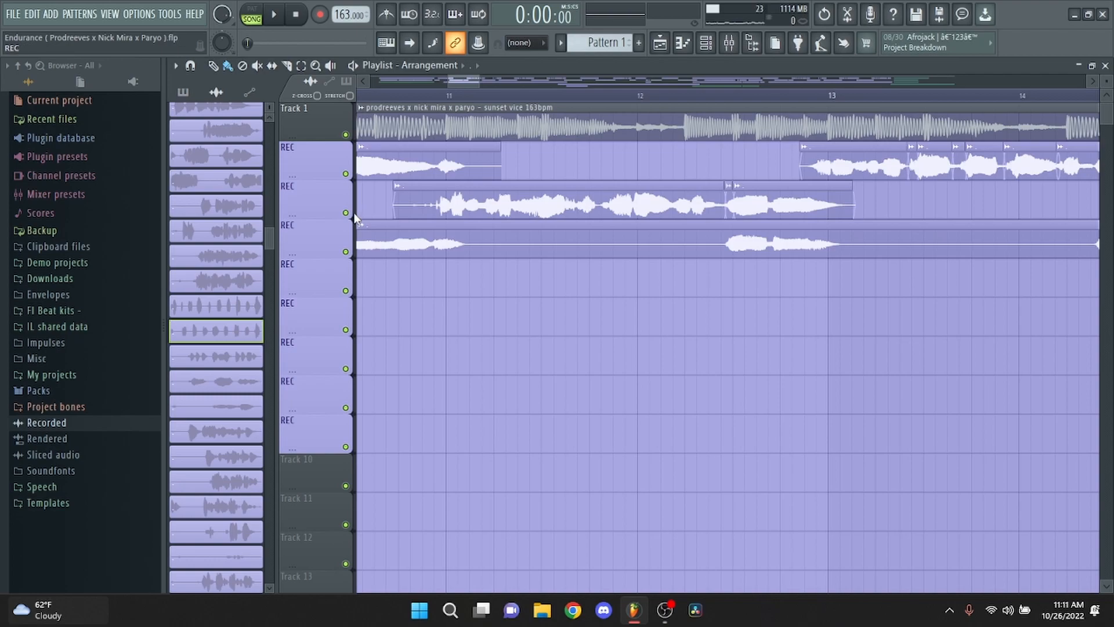
# Play the song from bar 12, stop it, and undo the last change.
pyautogui.click(273, 14)
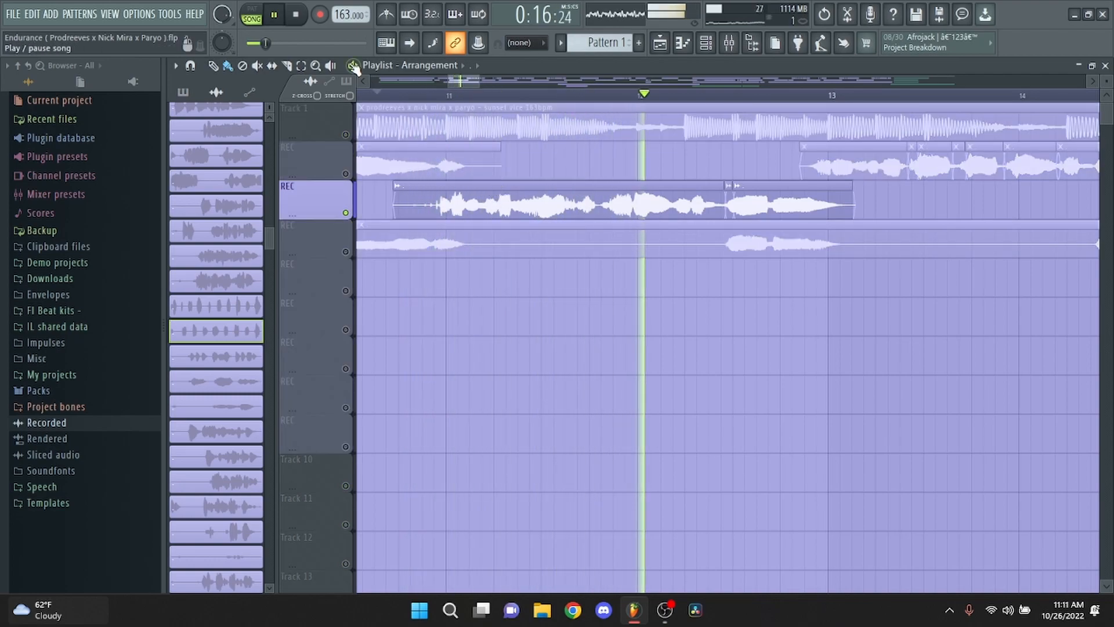
pyautogui.click(294, 14)
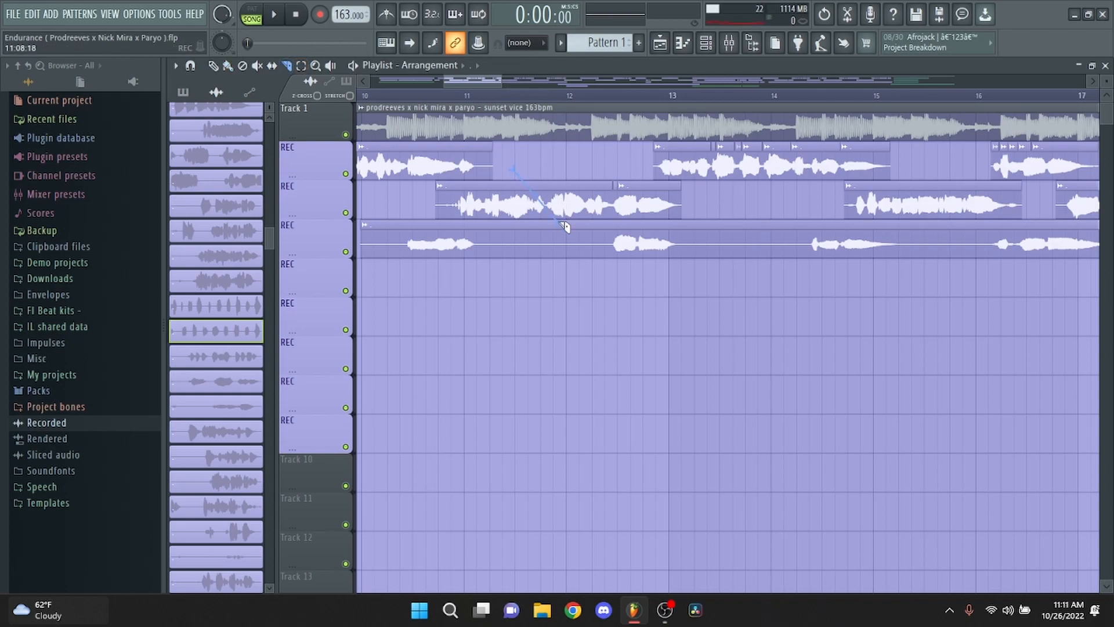
pyautogui.press('ctrl+z')
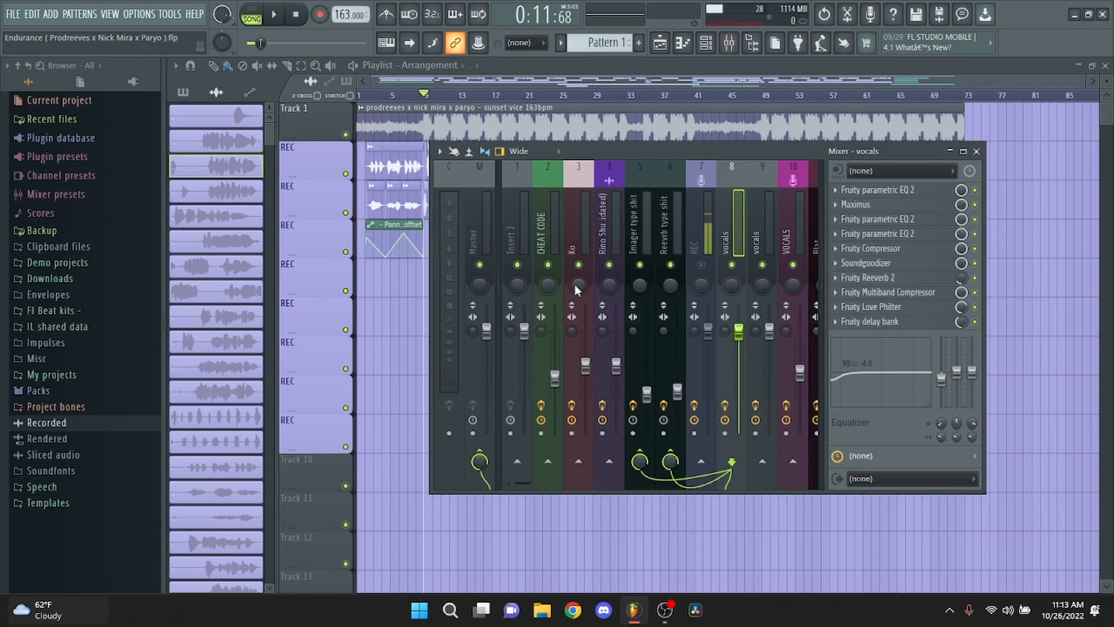
# Close the mixer to reveal the arrangement with panning and master volume automation.
pyautogui.click(976, 150)
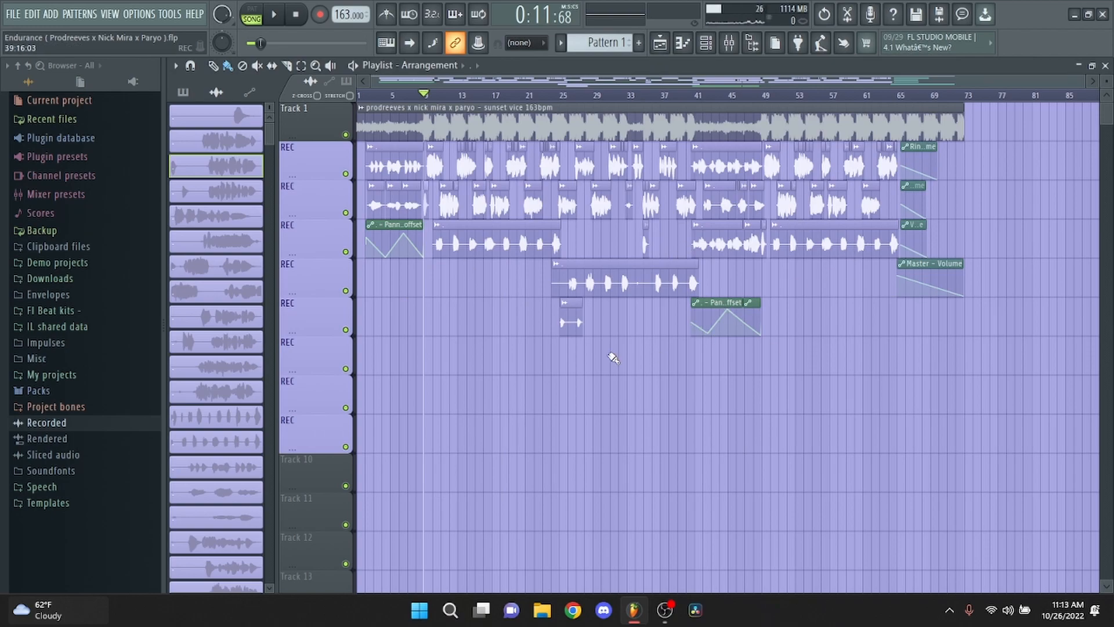
pyautogui.moveTo(748, 341)
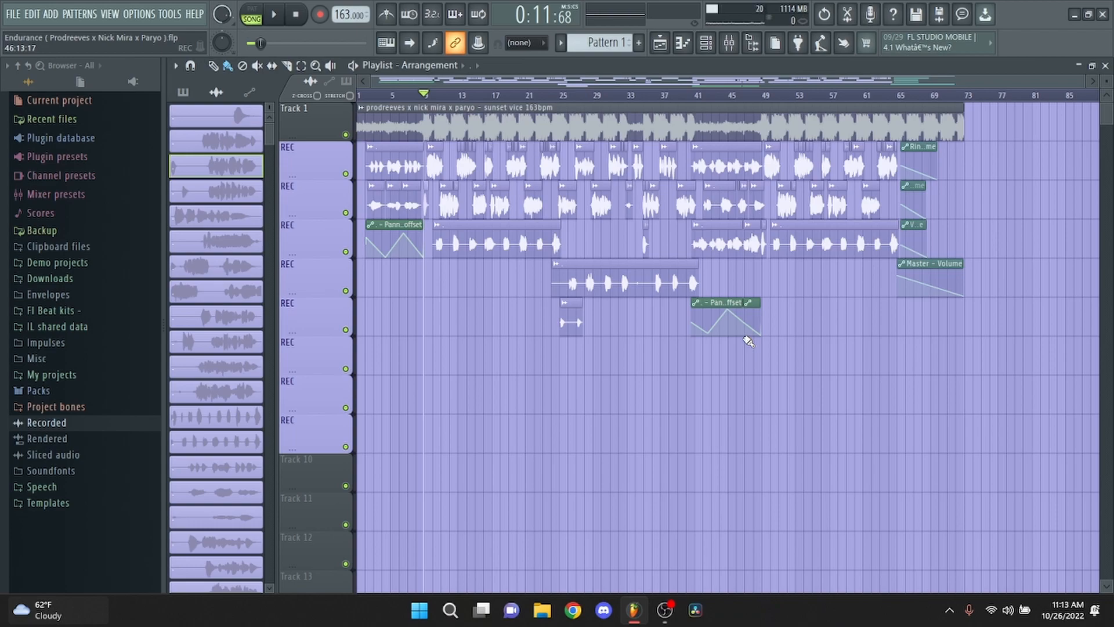
pyautogui.moveTo(728, 42)
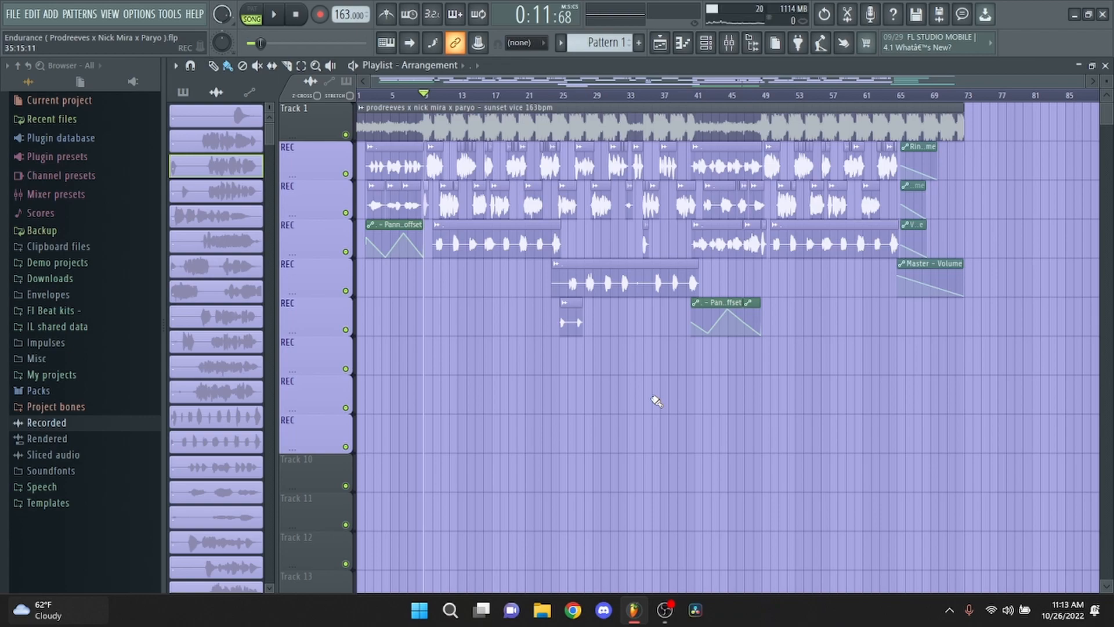
pyautogui.moveTo(387, 107)
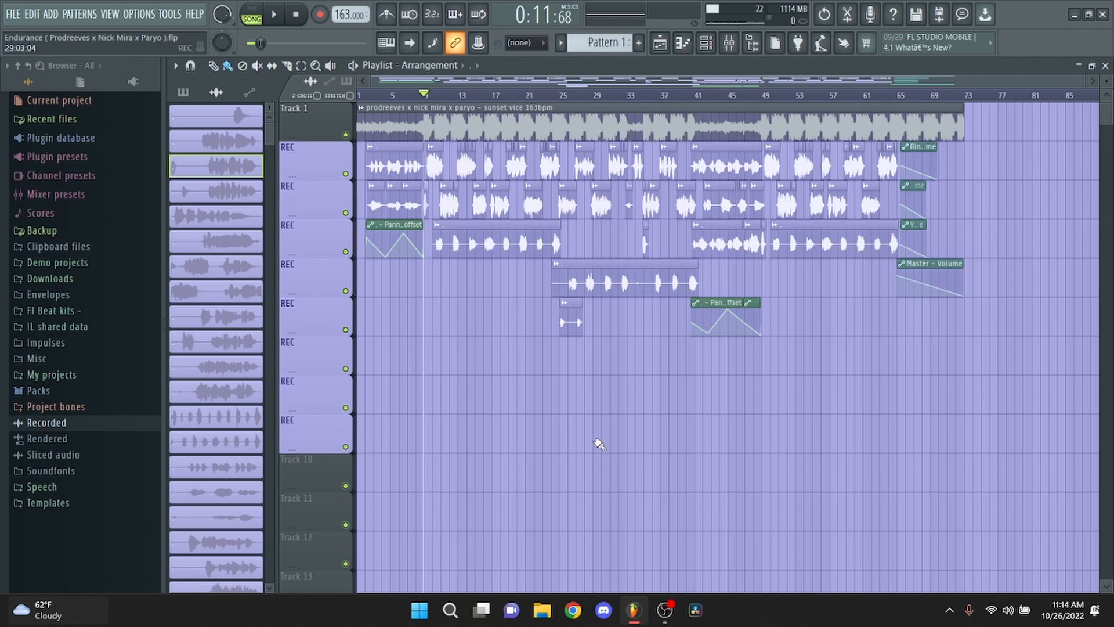
pyautogui.moveTo(660, 318)
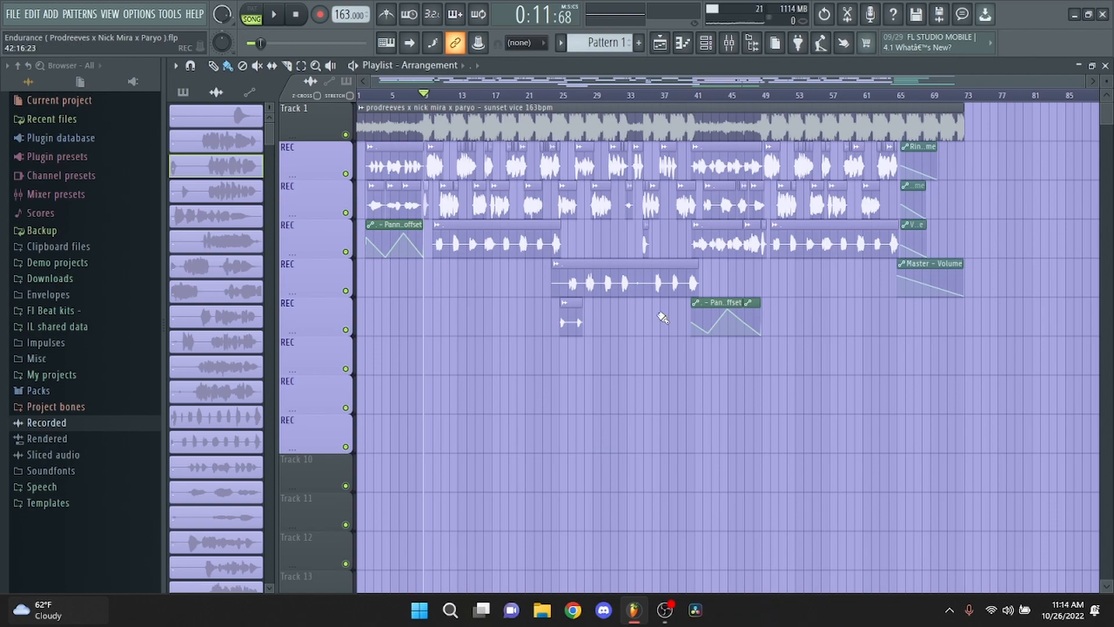
pyautogui.moveTo(680, 455)
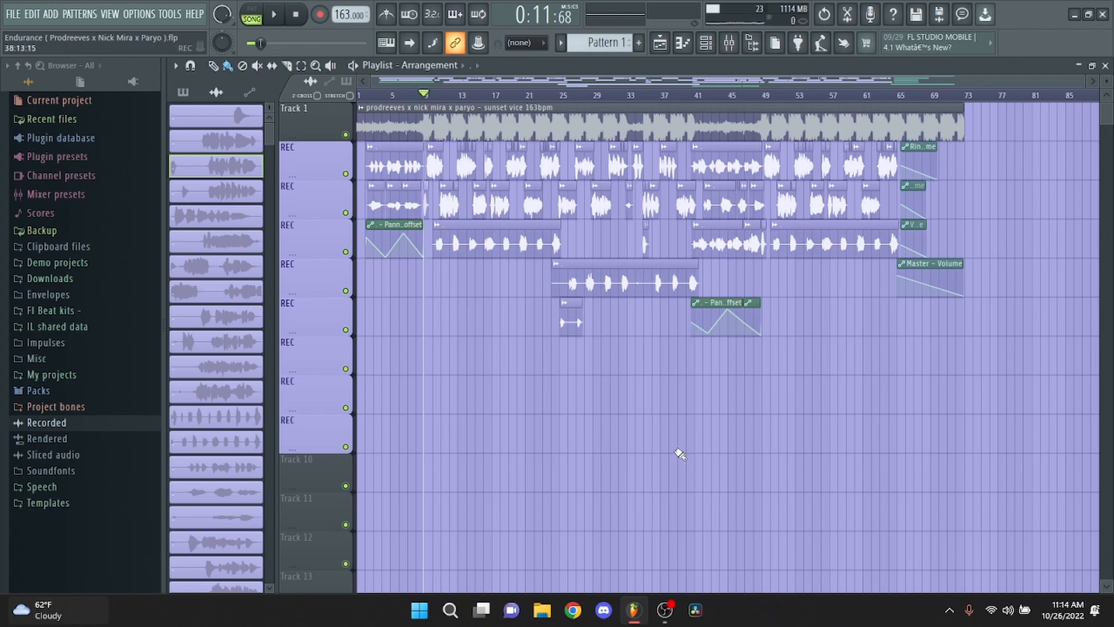